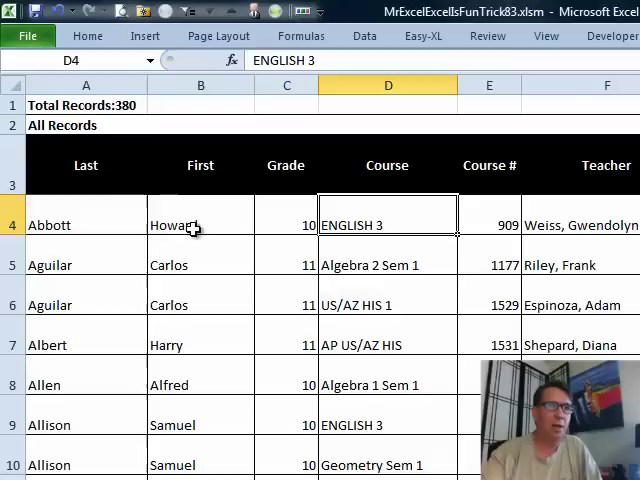
{"action": "mouse_move", "coordinate": [128, 100]}
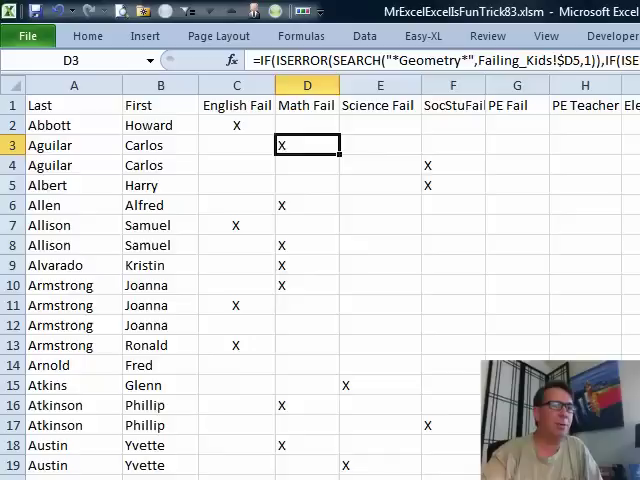
{"action": "mouse_move", "coordinate": [303, 137]}
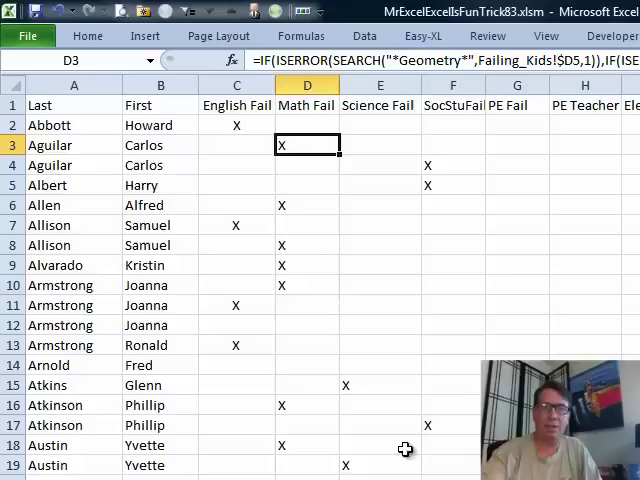
{"action": "mouse_move", "coordinate": [86, 154]}
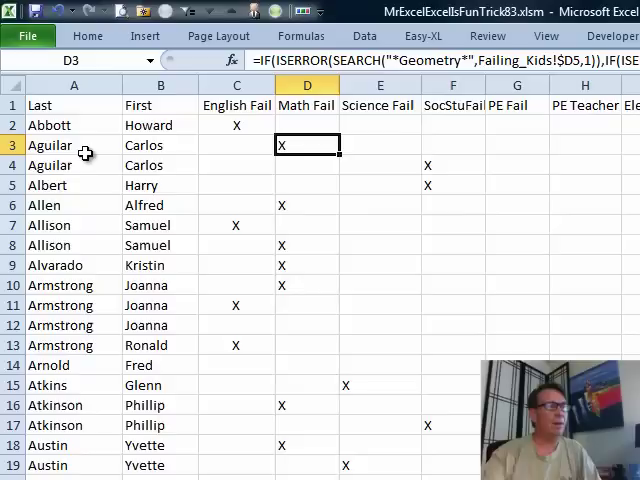
Open the BillSolution workbook from the File menu's recent files
{"action": "left_click", "coordinate": [30, 36]}
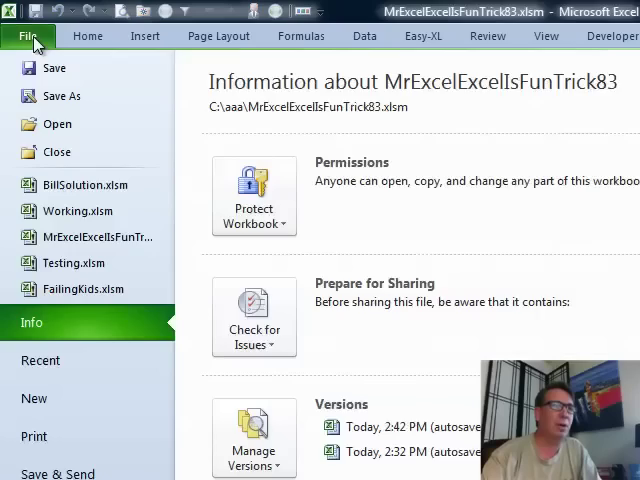
{"action": "left_click", "coordinate": [76, 185]}
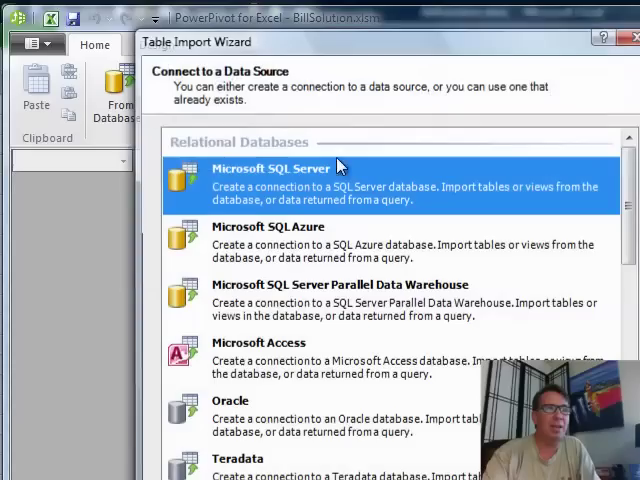
Import the FailingKids Excel file into PowerPivot, using the first row as headers
{"action": "scroll", "scroll_direction": "down", "scroll_amount": 3}
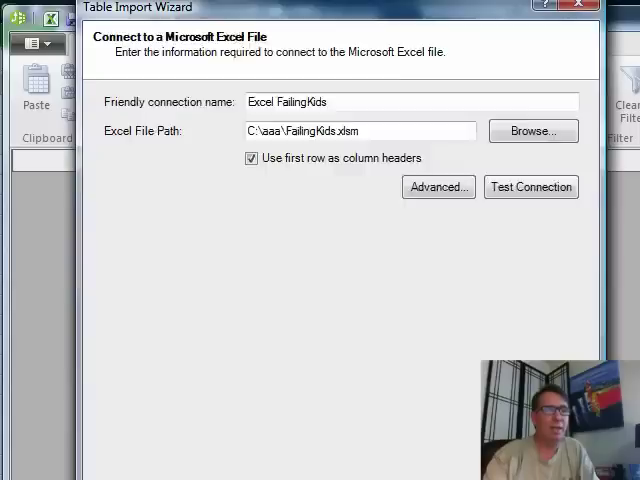
{"action": "left_click", "coordinate": [531, 187]}
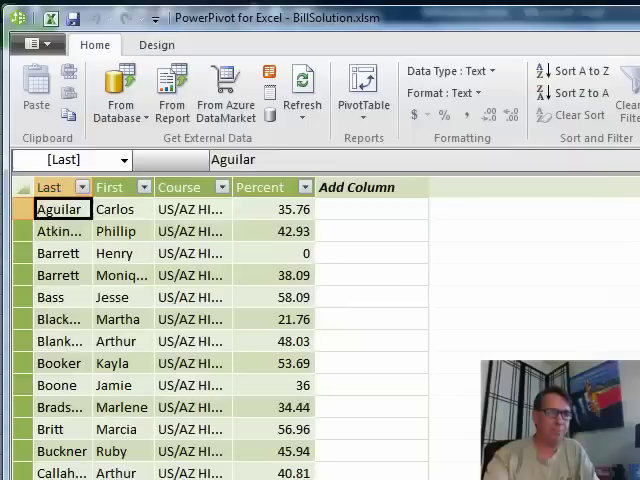
Add a calculated column joining First and Last names, and rename it Name
{"action": "left_click", "coordinate": [115, 209]}
{"action": "type", "text": "=Failing_Kids[First]&\" \"&Failing_Kids[Last]"}
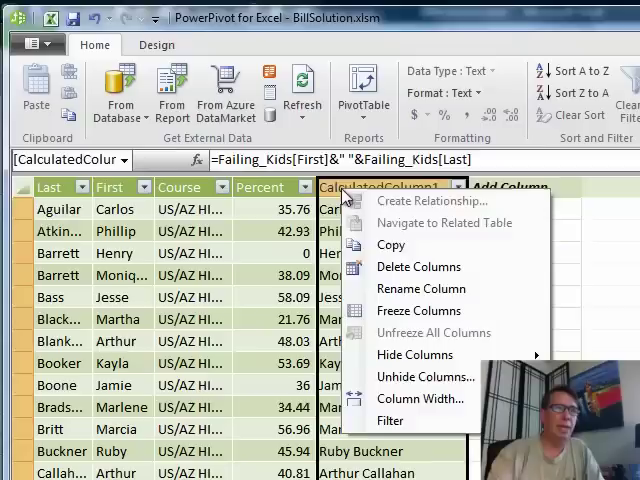
{"action": "left_click", "coordinate": [420, 288]}
{"action": "type", "text": "Name"}
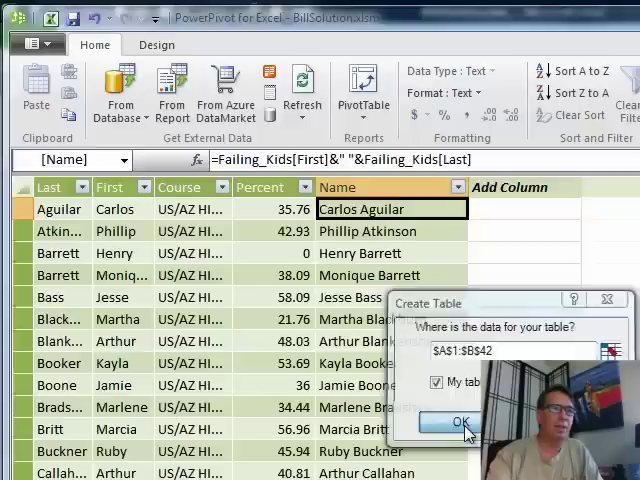
Create a single PowerPivot PivotTable on the worksheet with Name as row labels
{"action": "left_click", "coordinate": [456, 422]}
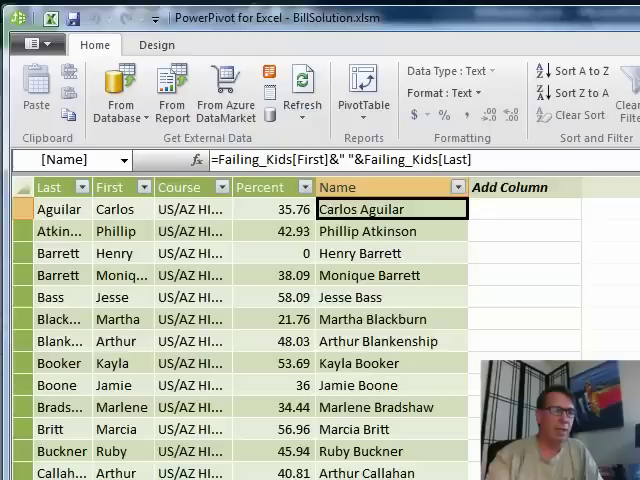
{"action": "left_click", "coordinate": [324, 95]}
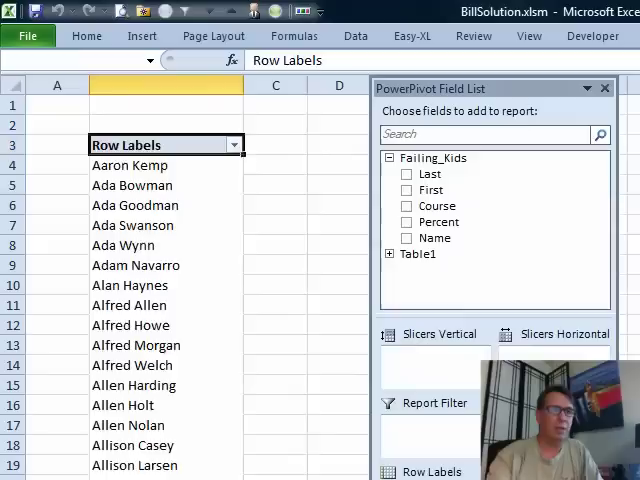
Place Course in the column labels and Sum of Percent in the values
{"action": "left_click", "coordinate": [407, 238]}
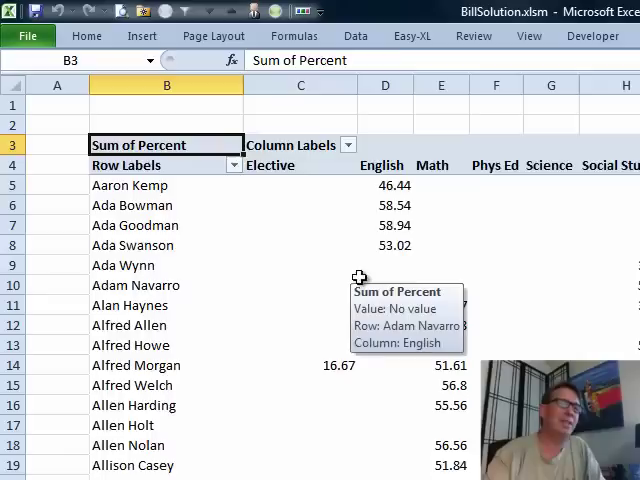
{"action": "left_click", "coordinate": [160, 104]}
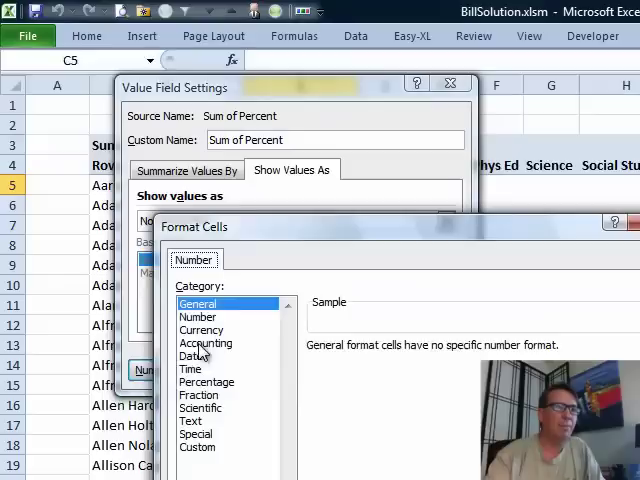
Apply the custom number format "X" to the pivot table's percent values
{"action": "left_click", "coordinate": [197, 446]}
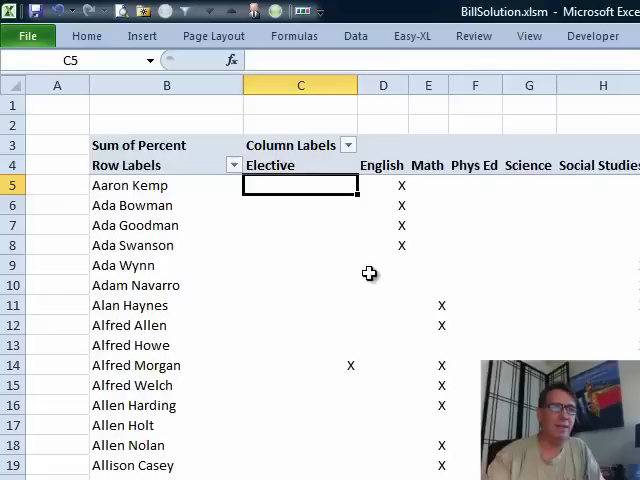
{"action": "mouse_move", "coordinate": [615, 241]}
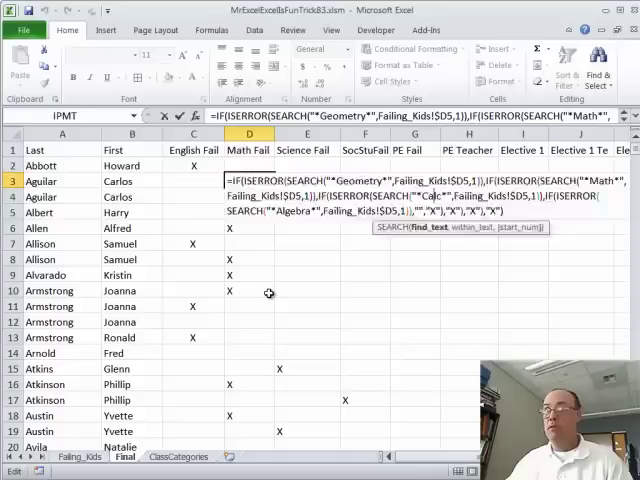
{"action": "left_click", "coordinate": [180, 456]}
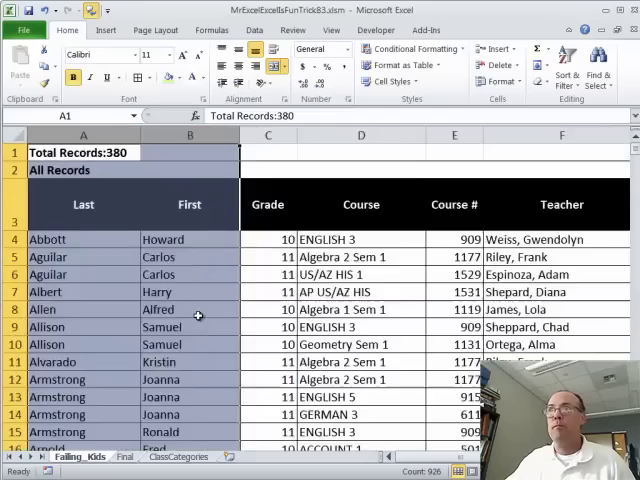
Add Name and Category headers and enter =C4&" "&D4 in A4
{"action": "type", "text": "Name"}
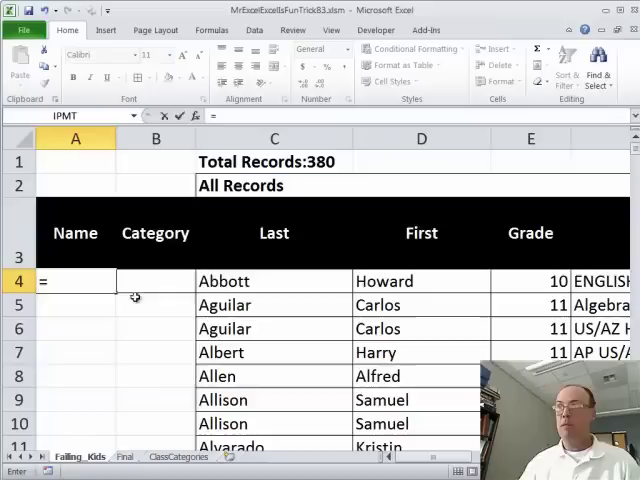
{"action": "type", "text": "=C4&\""}
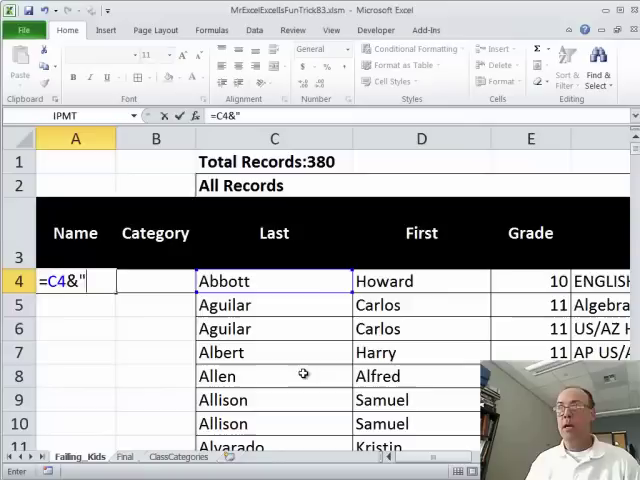
{"action": "key", "text": "Enter"}
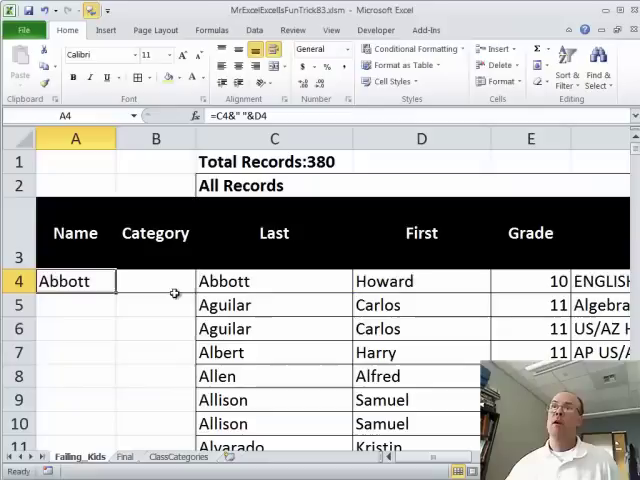
{"action": "type", "text": "=VLOOKUP(F4,"}
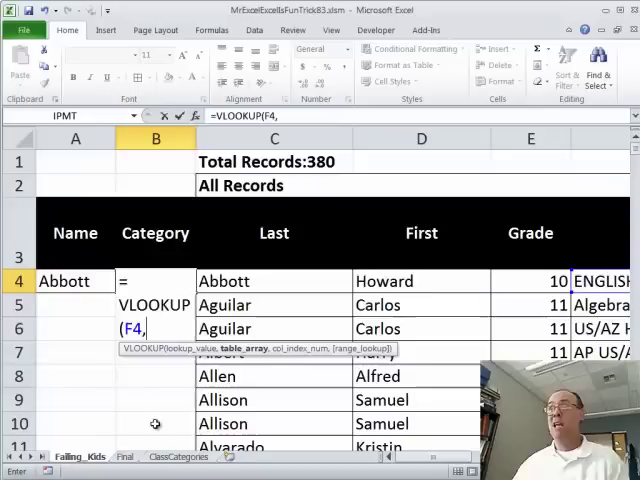
Point the B4 VLOOKUP at the ClassCategories table range A2:B42
{"action": "left_click", "coordinate": [189, 456]}
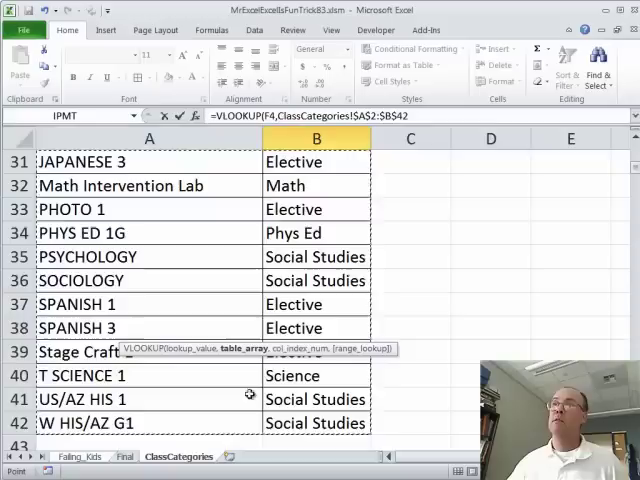
{"action": "type", "text": ","}
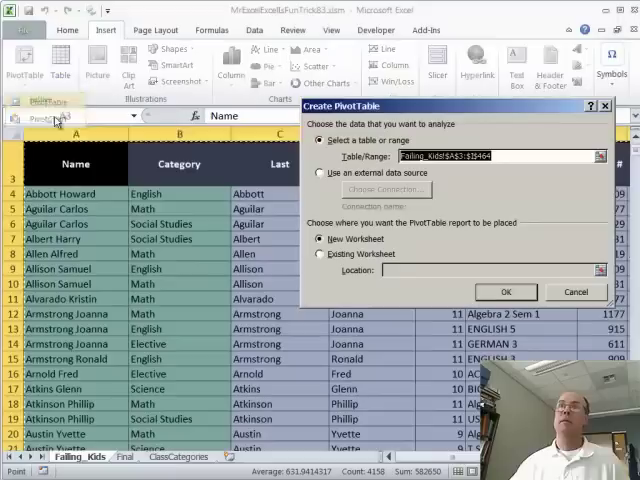
Create the pivot table on a new worksheet and add Category to the layout
{"action": "left_click", "coordinate": [505, 291]}
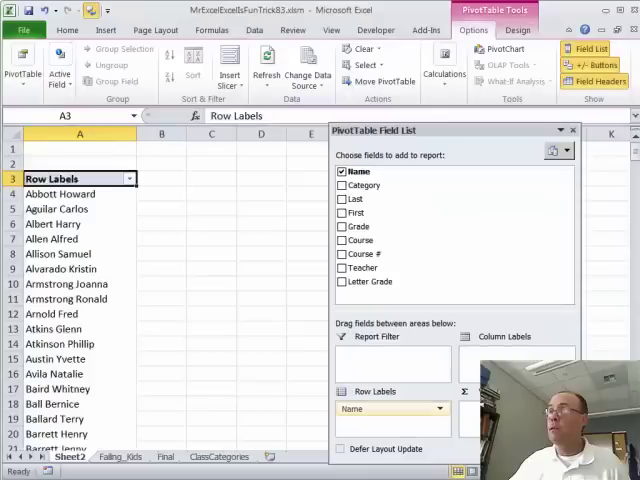
{"action": "left_click", "coordinate": [347, 185]}
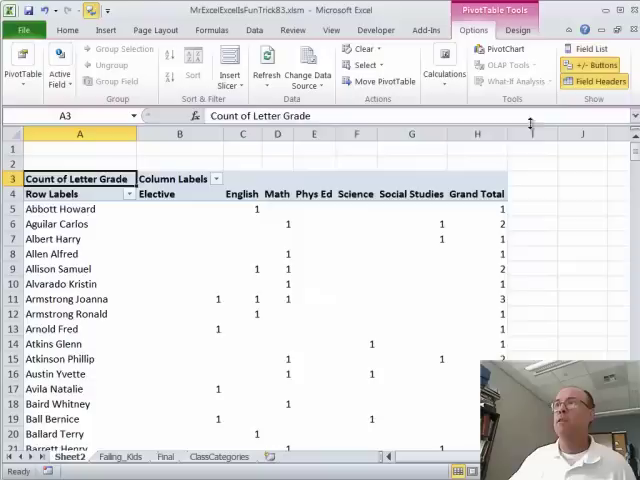
Give the pivot count cells the custom number format "x"
{"action": "left_click", "coordinate": [242, 209]}
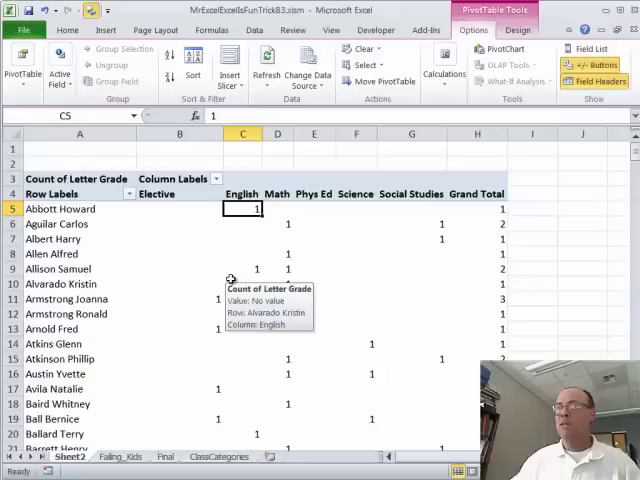
{"action": "right_click", "coordinate": [243, 253]}
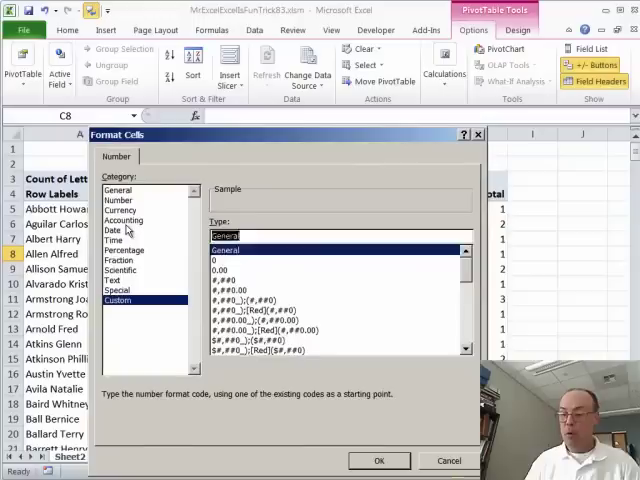
{"action": "type", "text": "\"x\""}
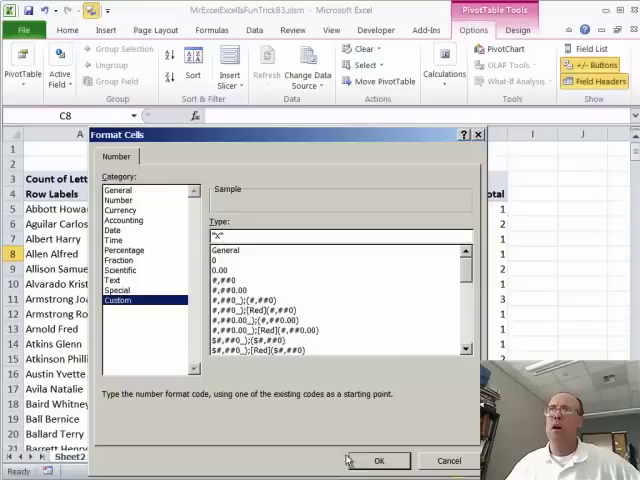
{"action": "left_click", "coordinate": [374, 461]}
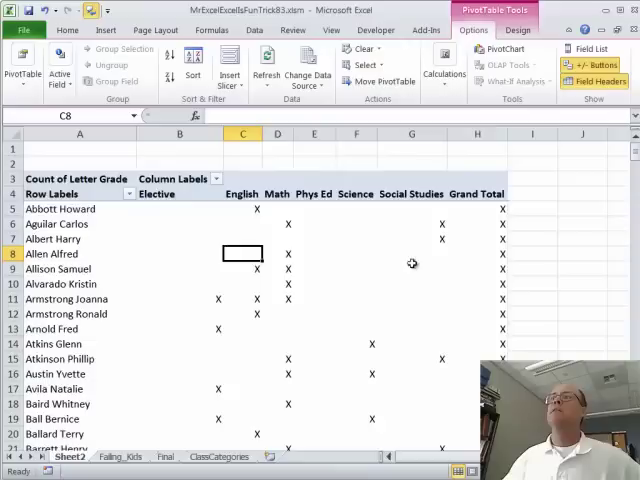
Switch to the PivotTable Tools Design tab to reach the report layout options
{"action": "left_click", "coordinate": [511, 30]}
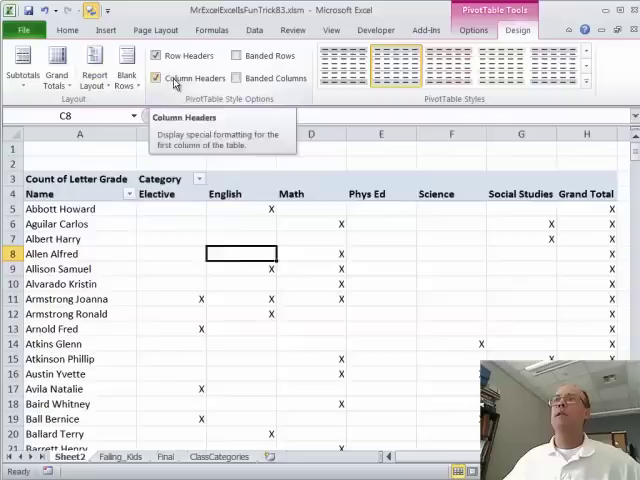